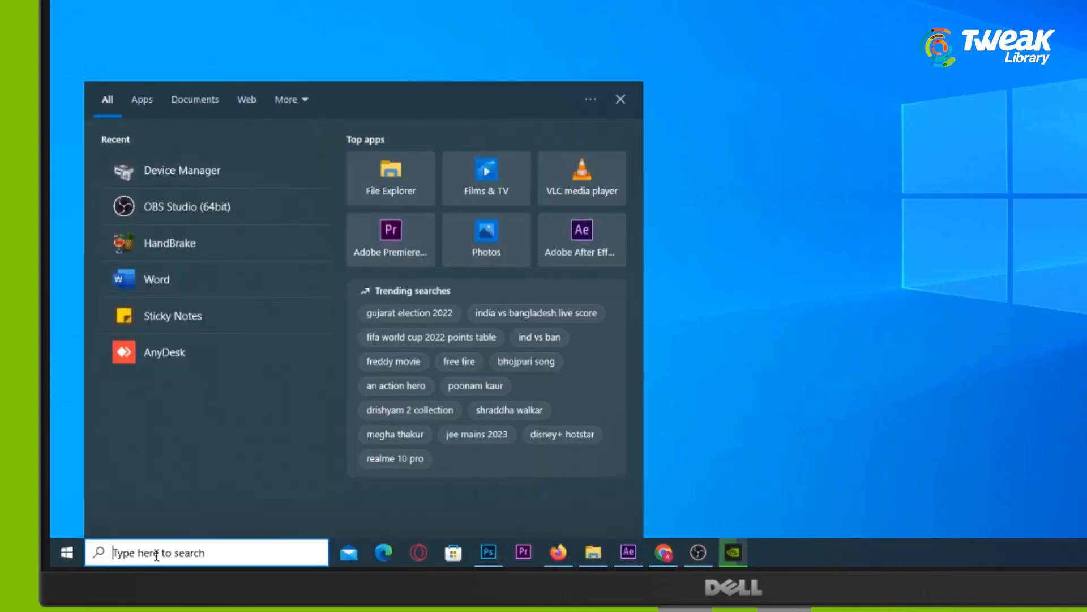
- Search Windows for 'devi' and launch Device Manager
{"action": "type", "text": "devi"}
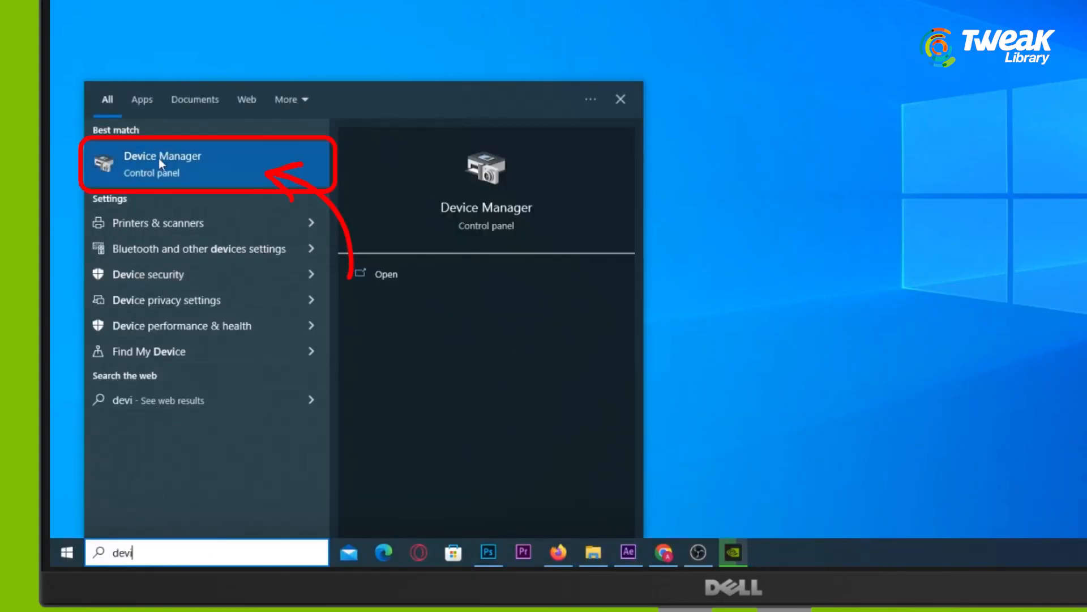
{"action": "left_click", "coordinate": [162, 164]}
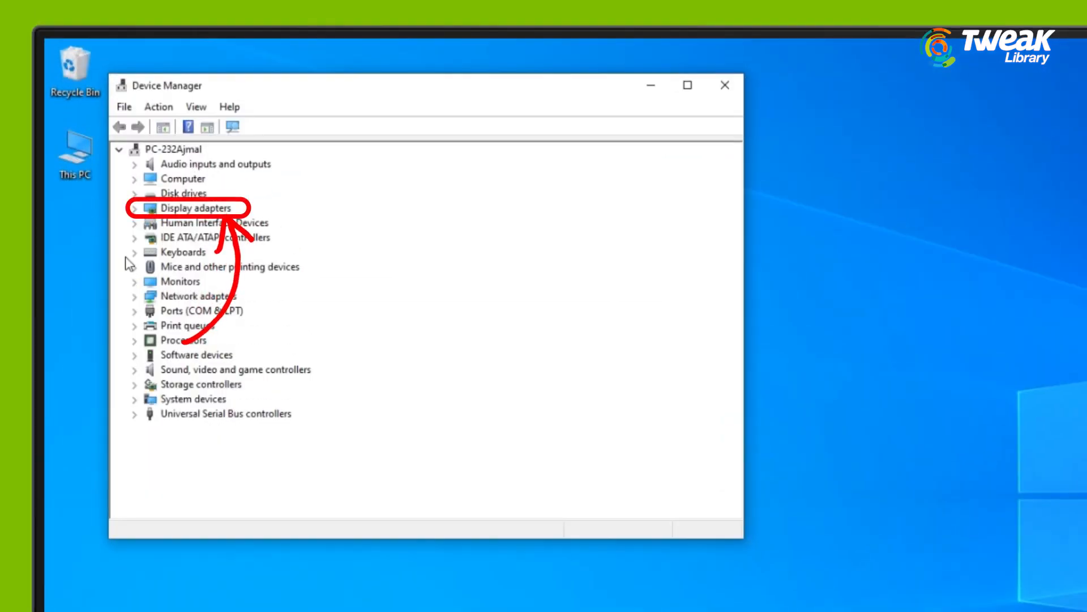
- Uninstall the NVIDIA GeForce display adapter, then search for 'nvidia'
{"action": "right_click", "coordinate": [215, 222]}
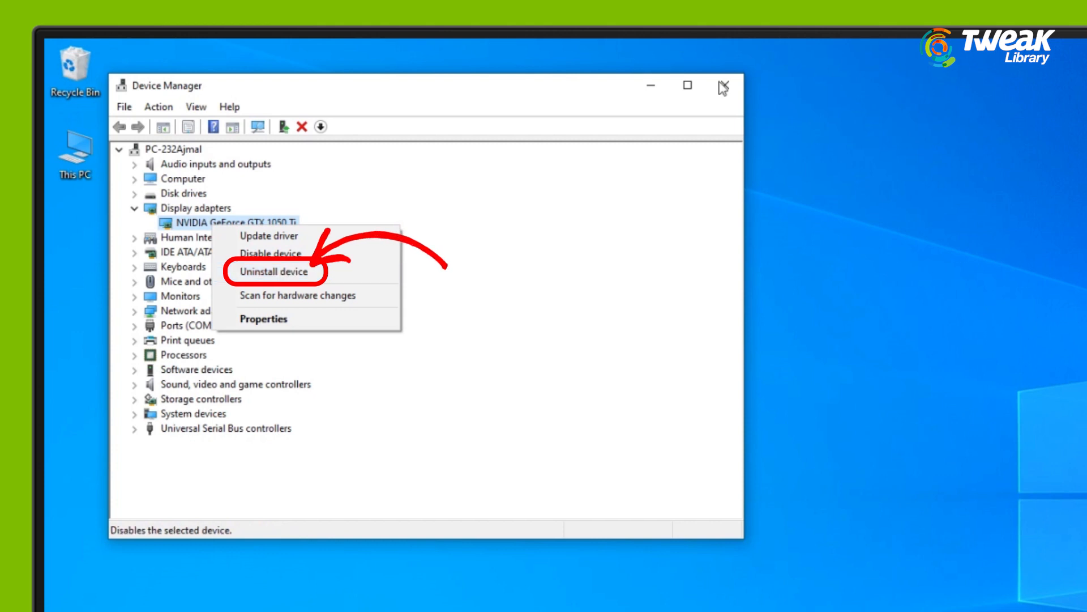
{"action": "left_click", "coordinate": [89, 542]}
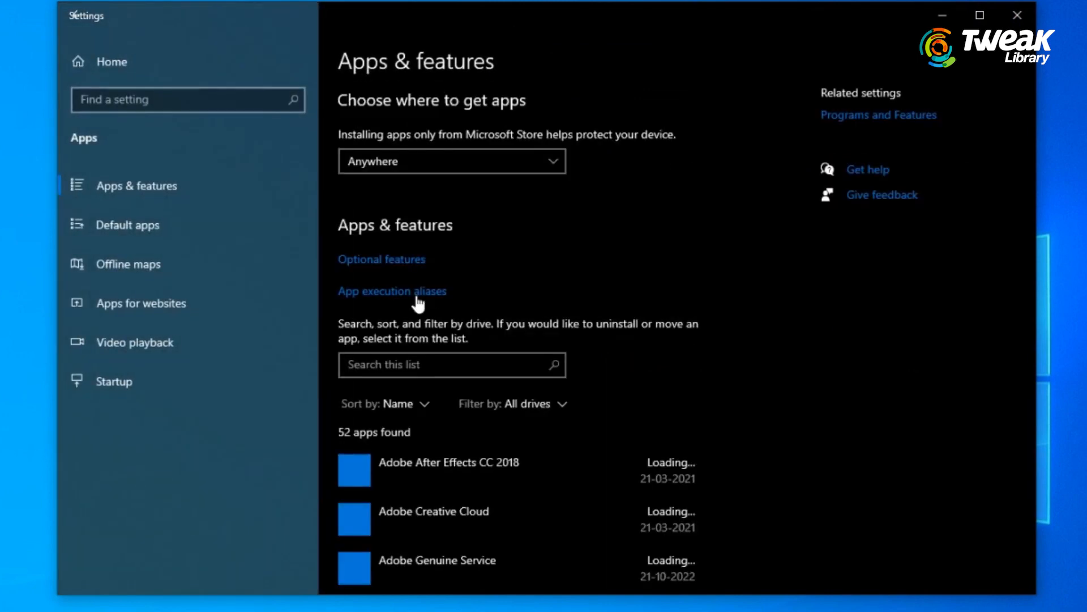
{"action": "type", "text": "nvidia"}
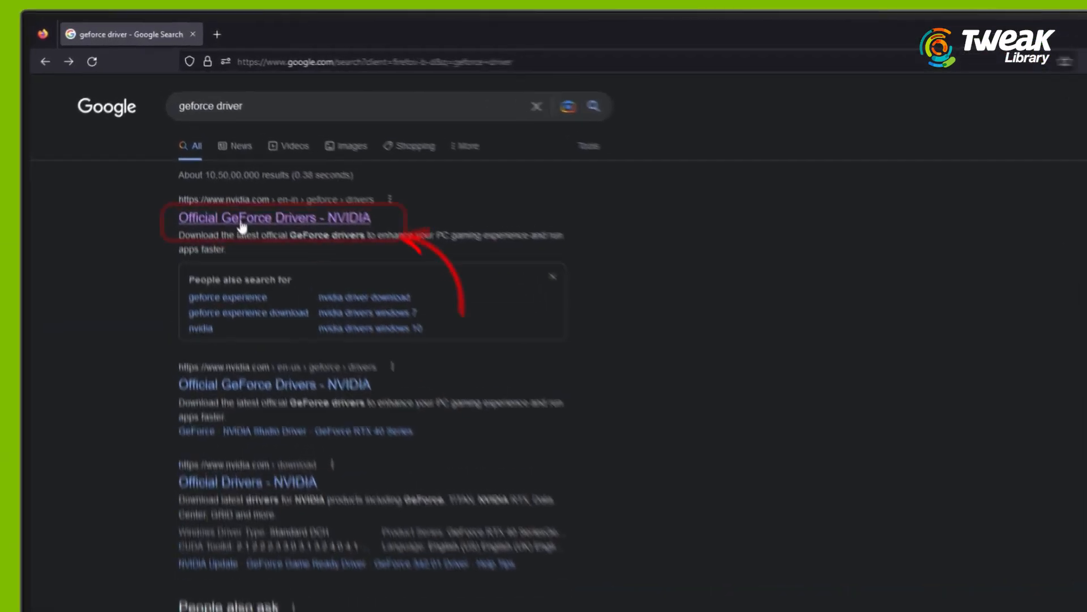
- Download GeForce Experience from NVIDIA's official drivers page and accept its terms to install
{"action": "left_click", "coordinate": [246, 218]}
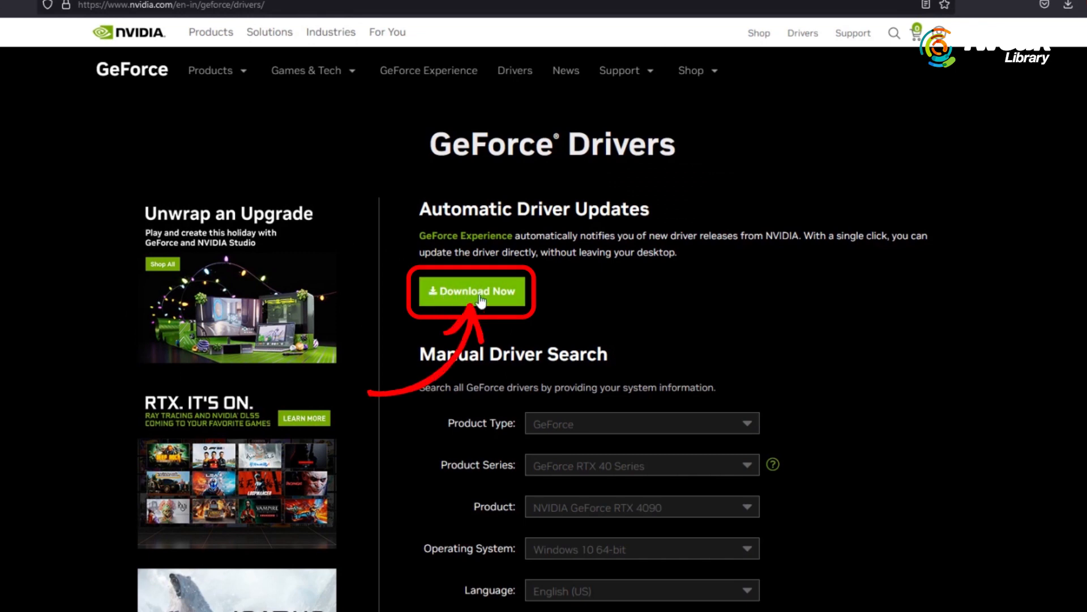
{"action": "left_click", "coordinate": [473, 291]}
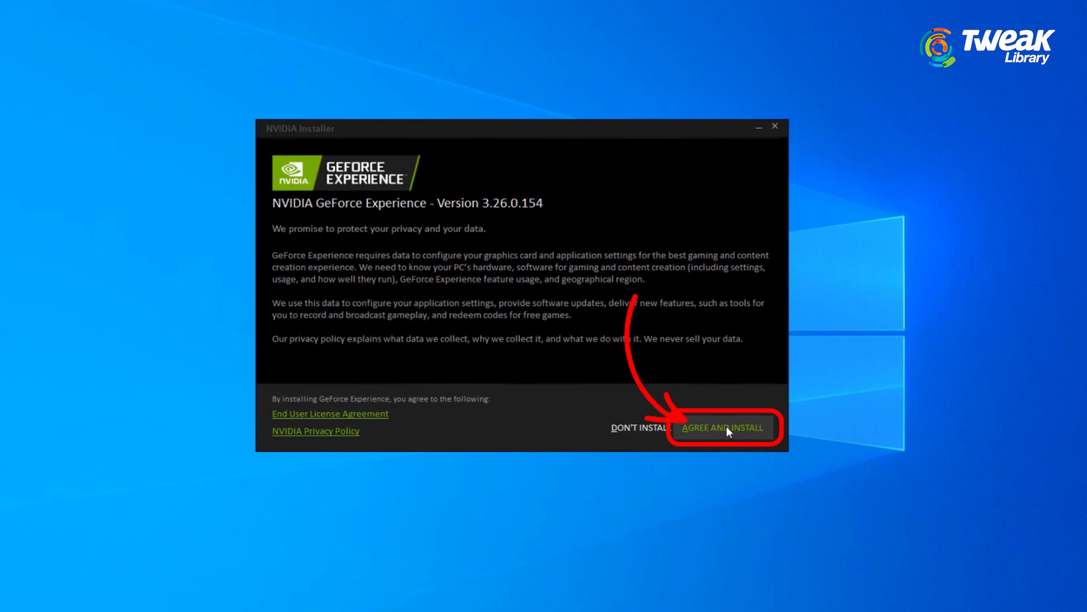
{"action": "left_click", "coordinate": [723, 427]}
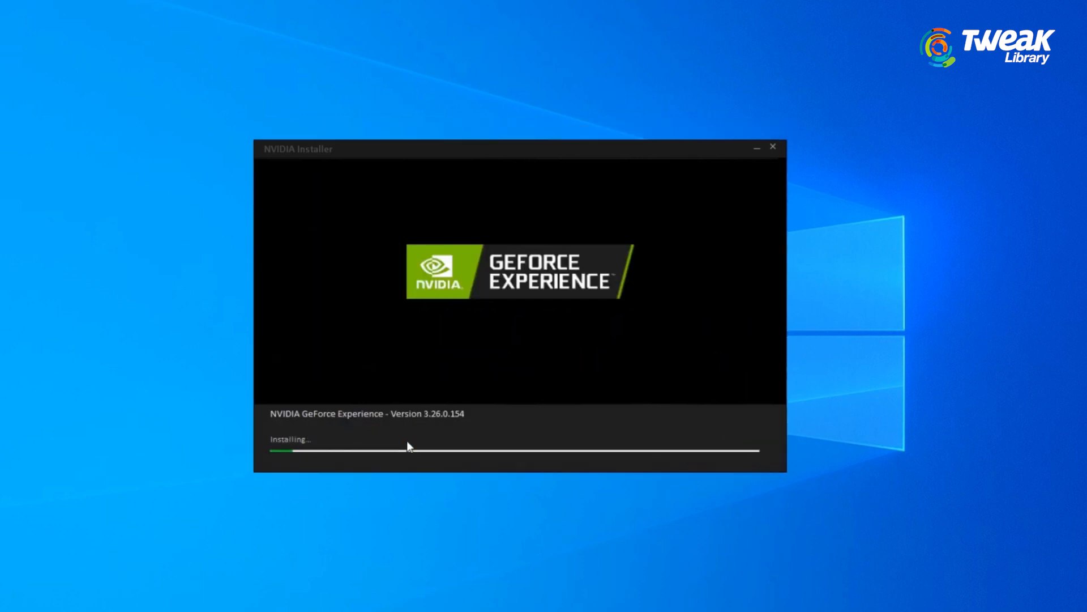